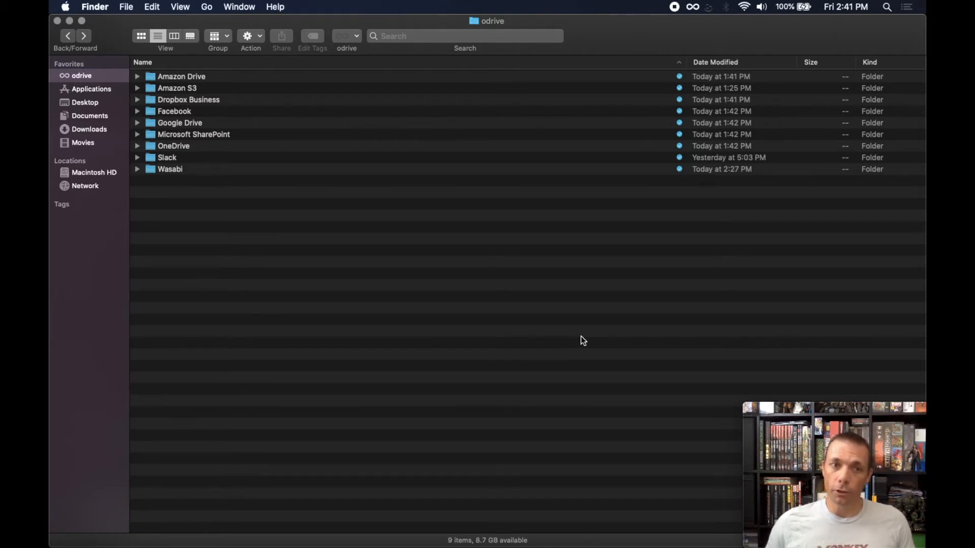
mouse_move(340, 274)
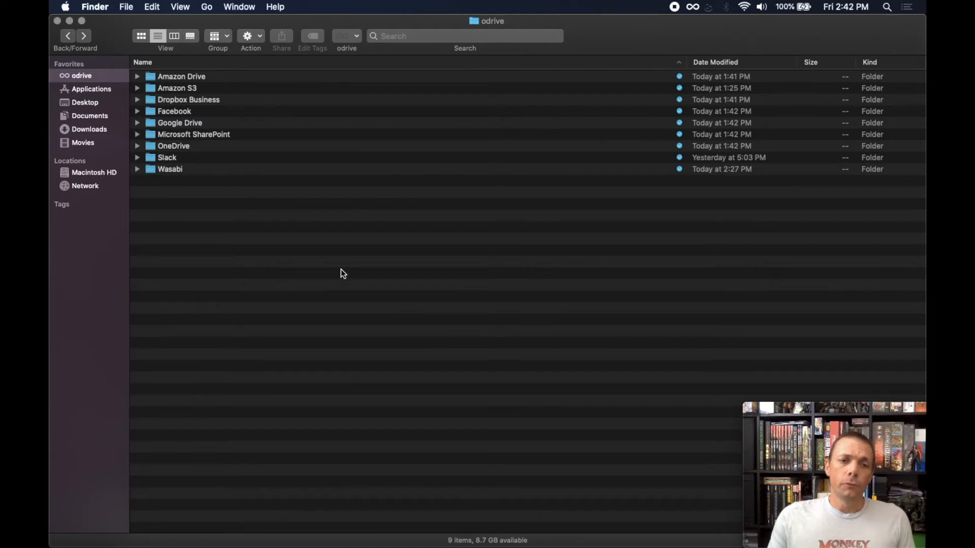
mouse_move(258, 245)
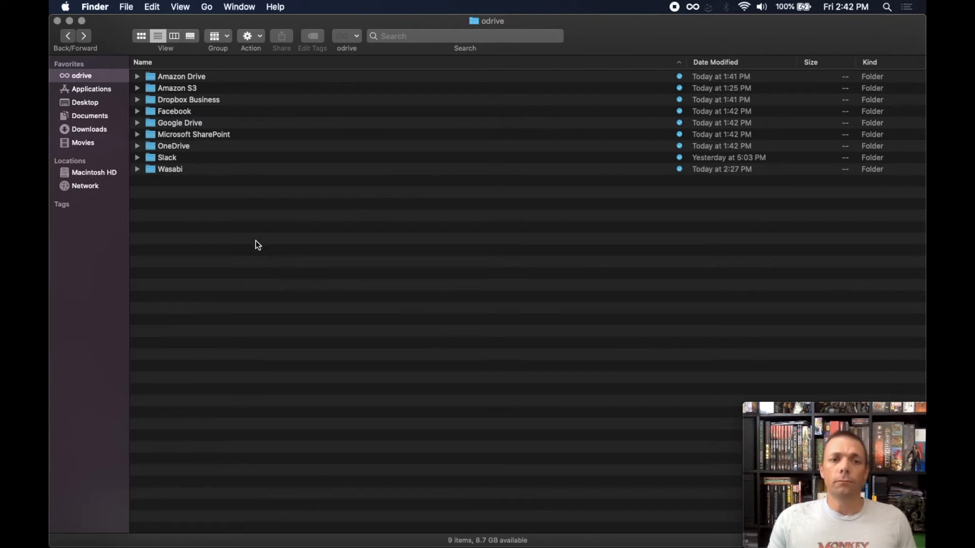
mouse_move(225, 234)
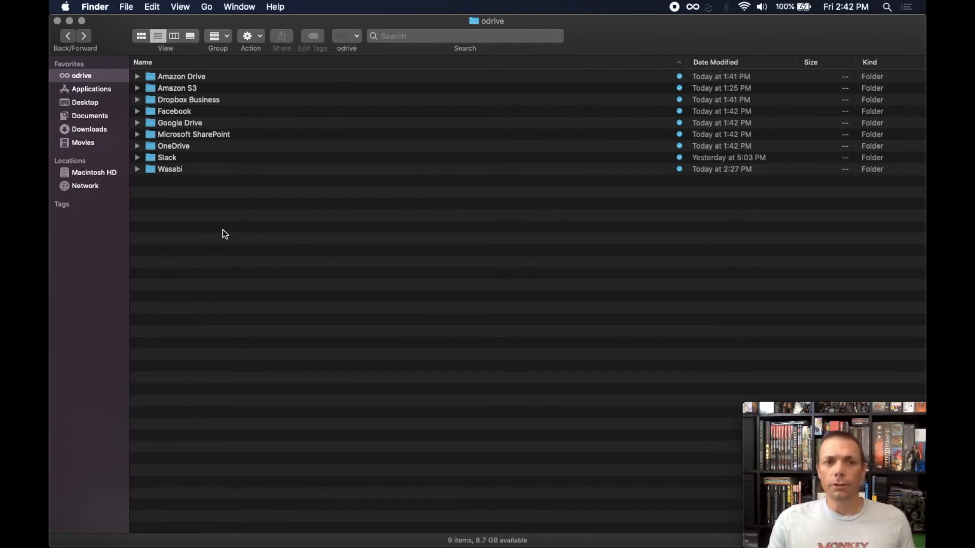
mouse_move(201, 217)
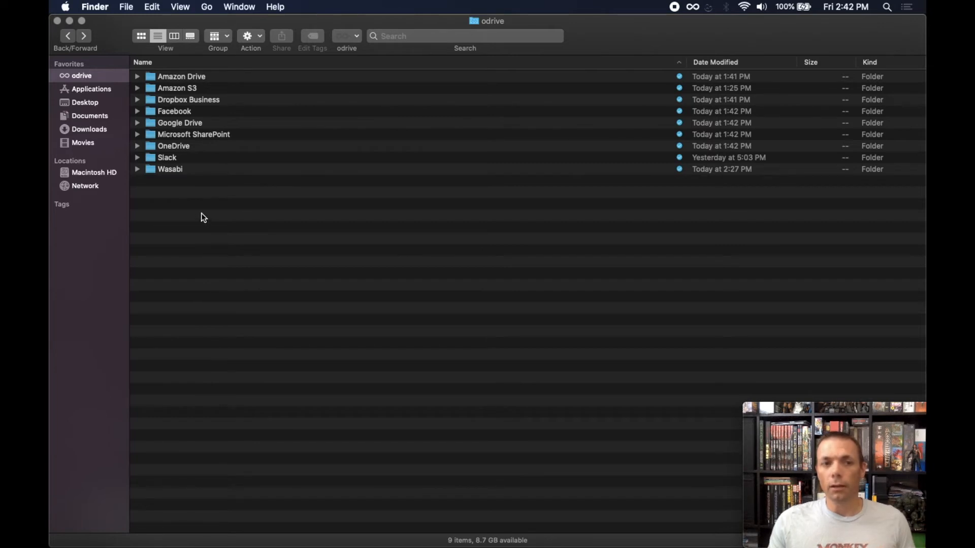
Open Wasabi › Tony and unsync 6.96GB.zip into a cloud placeholder.
click(170, 169)
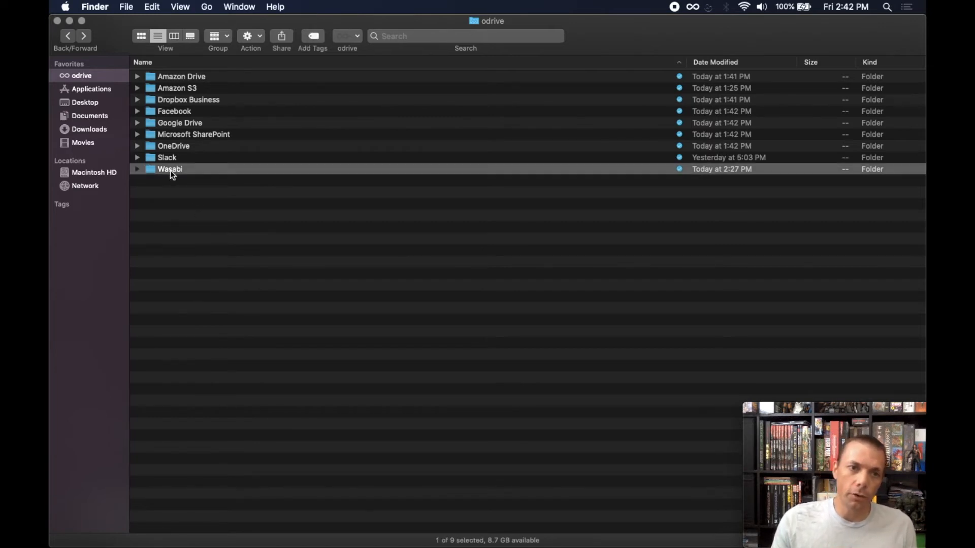
double_click(169, 169)
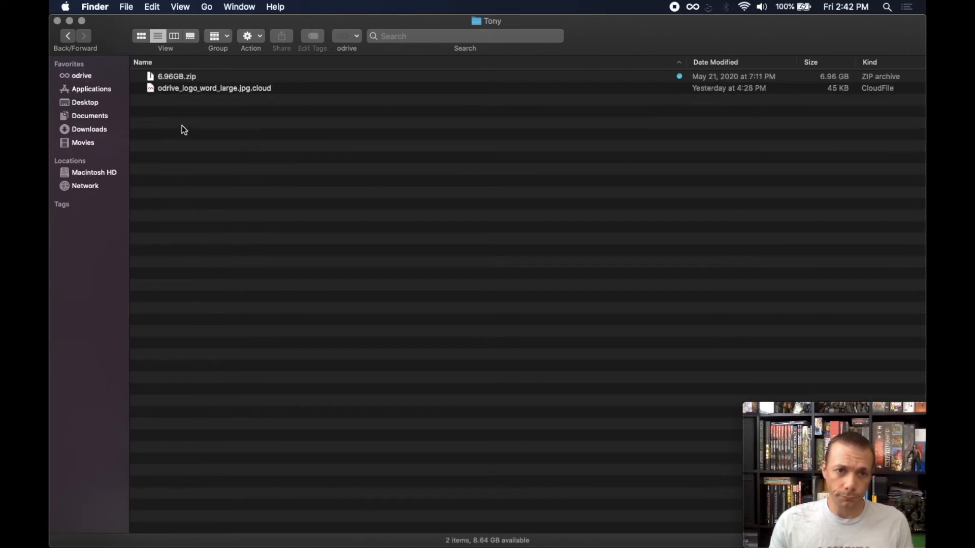
click(177, 76)
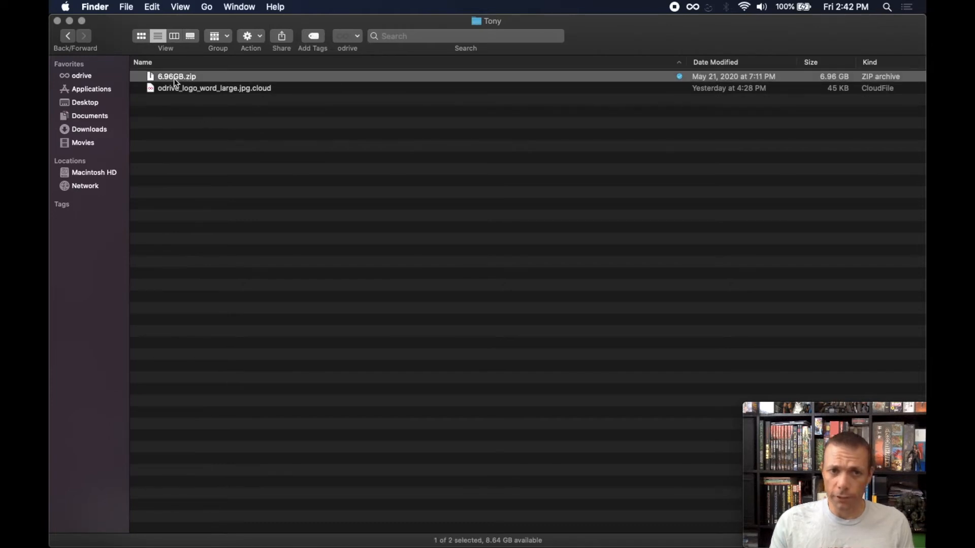
mouse_move(706, 76)
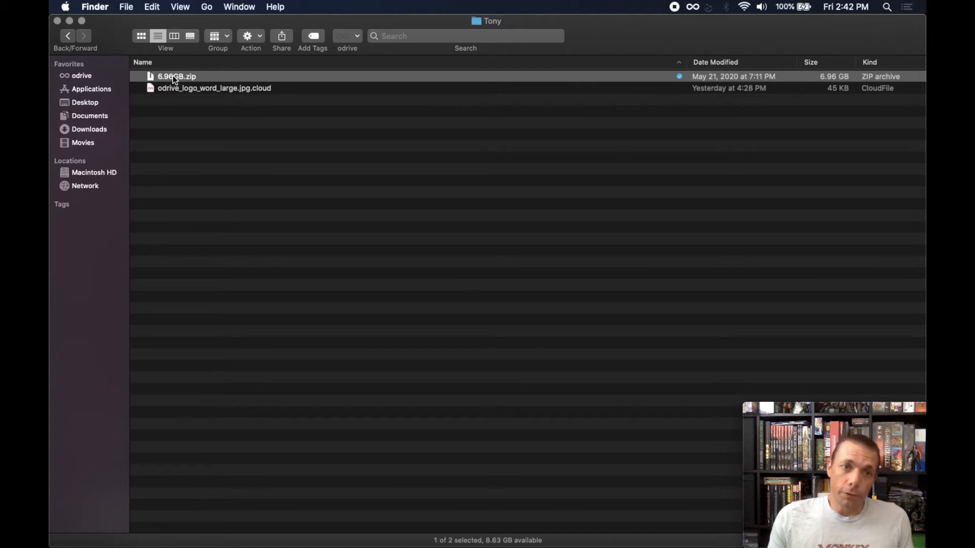
right_click(177, 75)
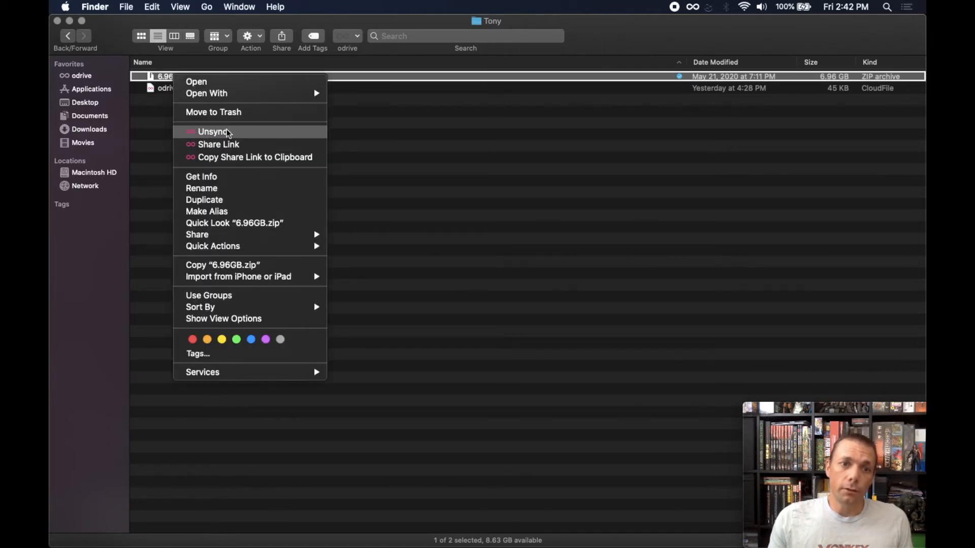
click(213, 131)
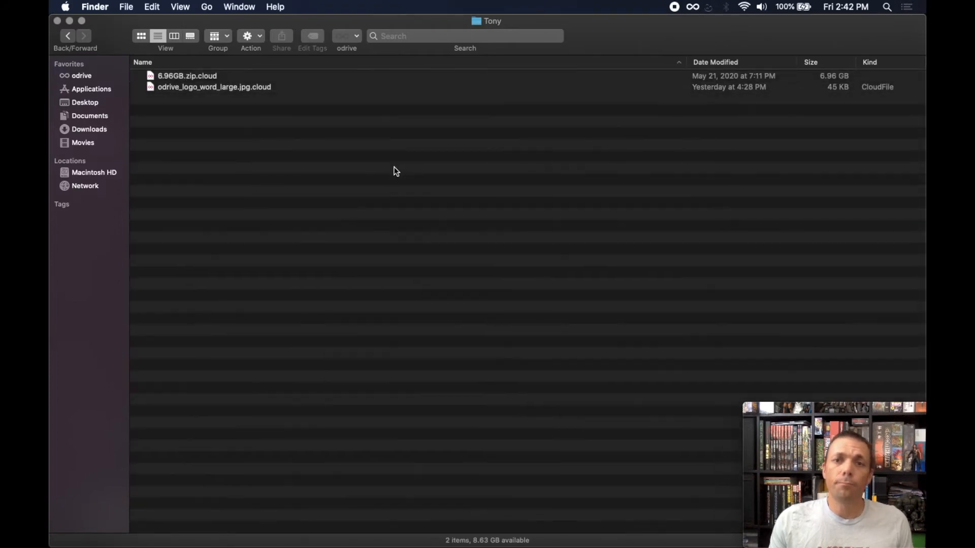
Check Get Info for 6.96GB.zip.cloud showing zero bytes, then return to the Wasabi folder.
click(186, 75)
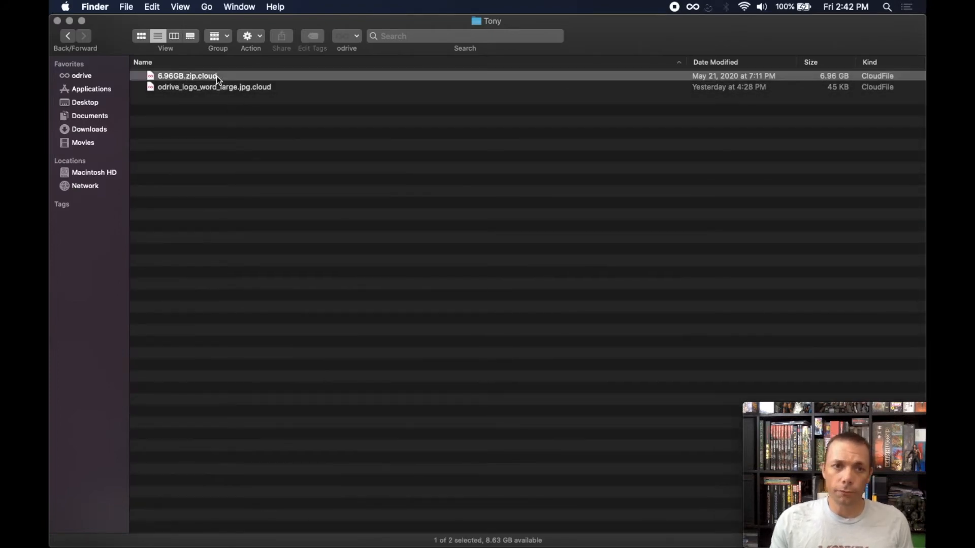
right_click(187, 76)
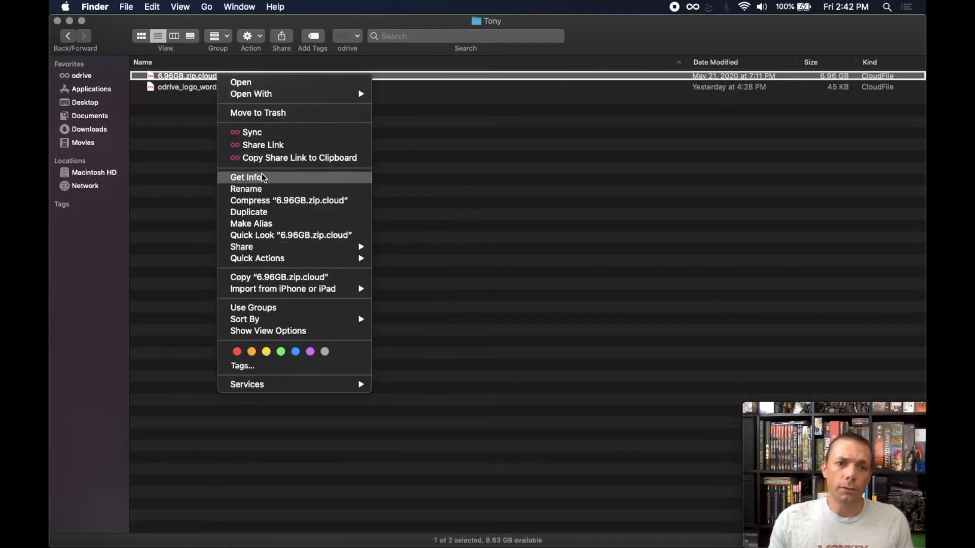
click(246, 177)
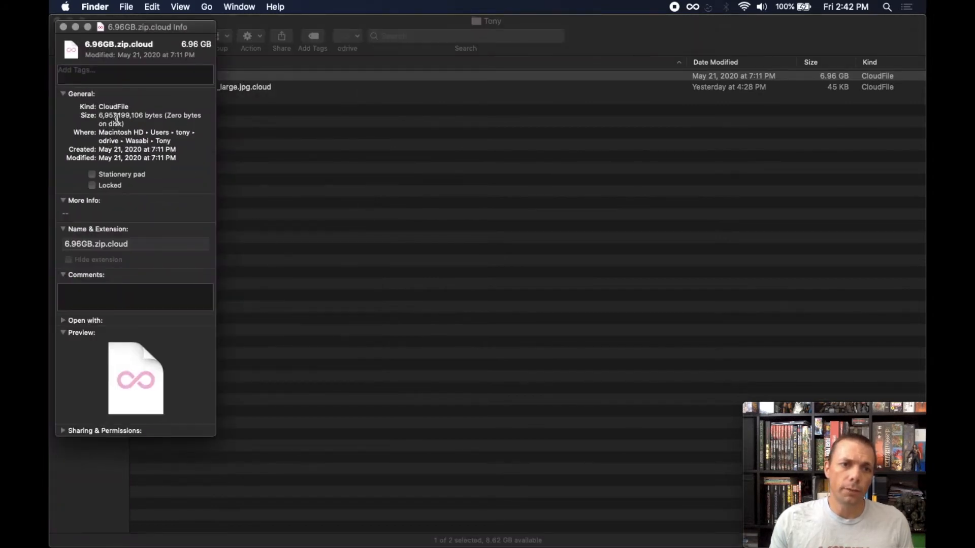
click(63, 27)
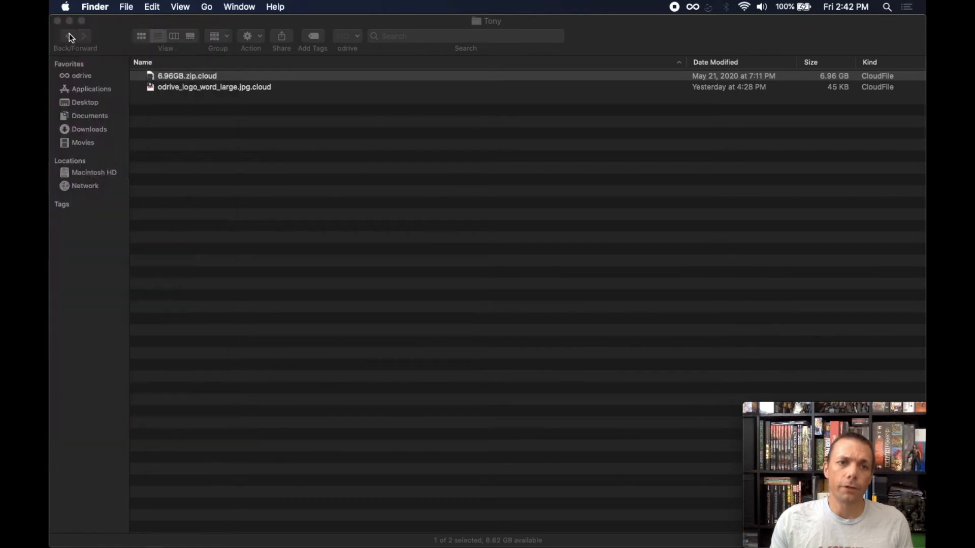
click(68, 36)
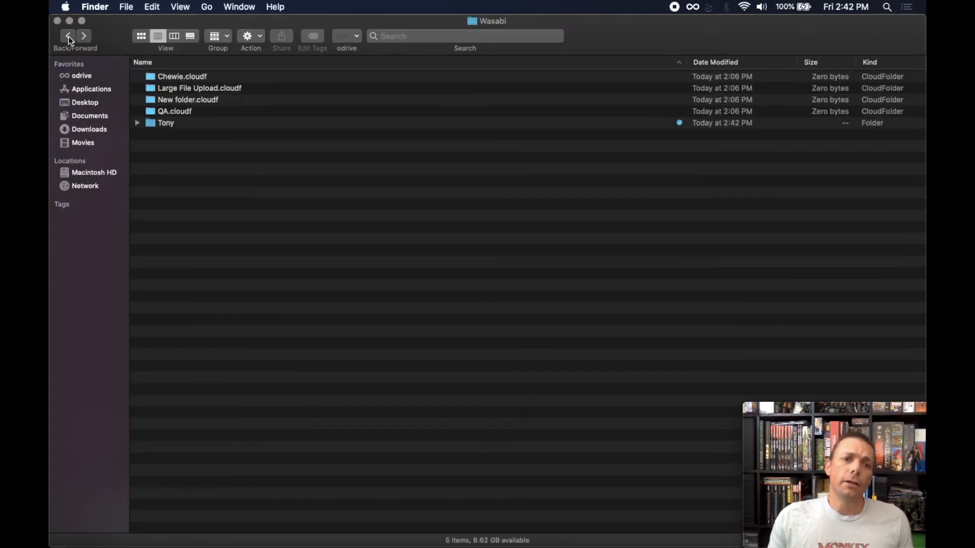
Go back to odrive and unsync the entire Wasabi folder into Wasabi.cloudf.
click(68, 36)
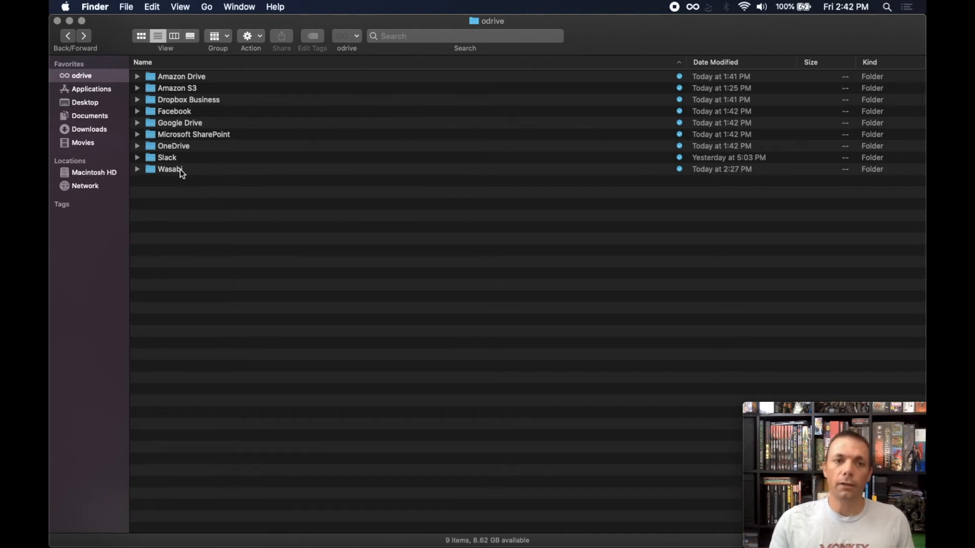
right_click(169, 169)
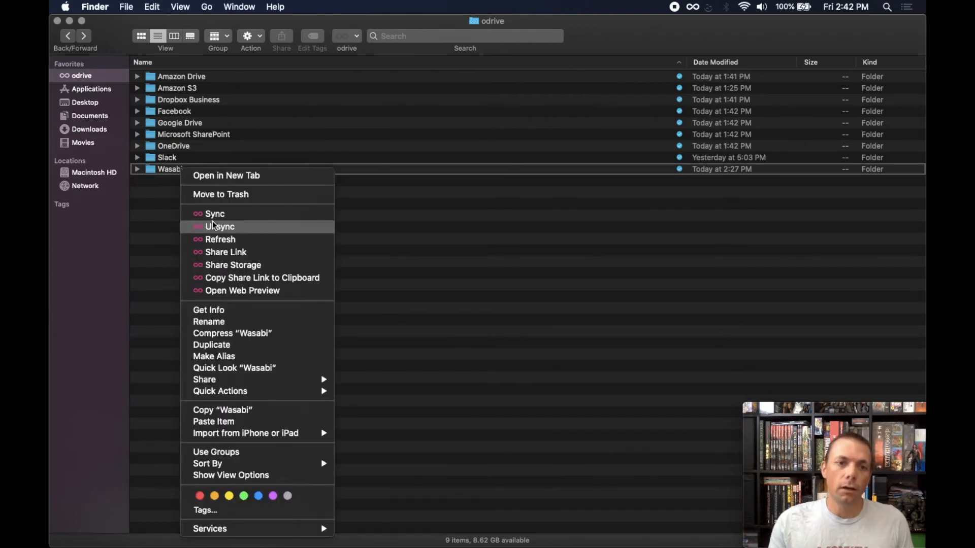
click(219, 227)
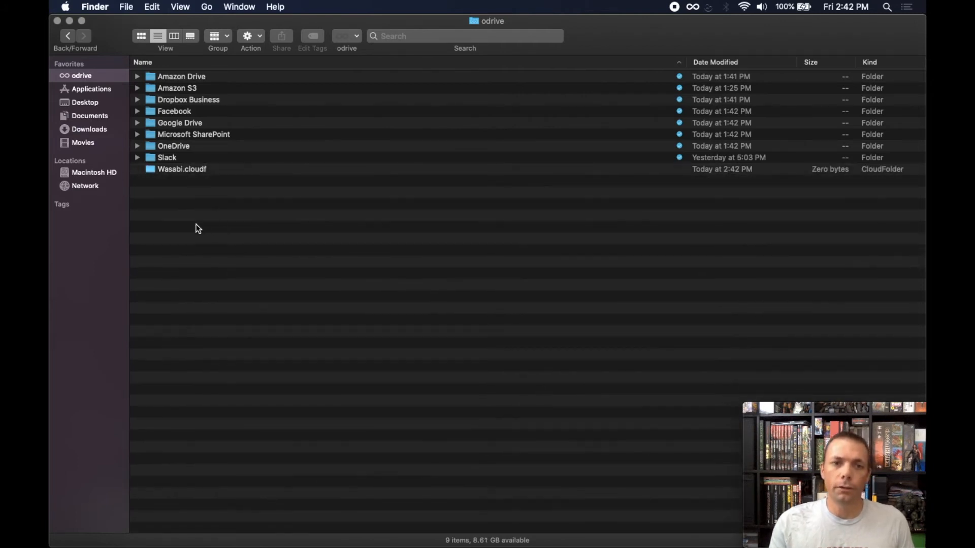
mouse_move(183, 208)
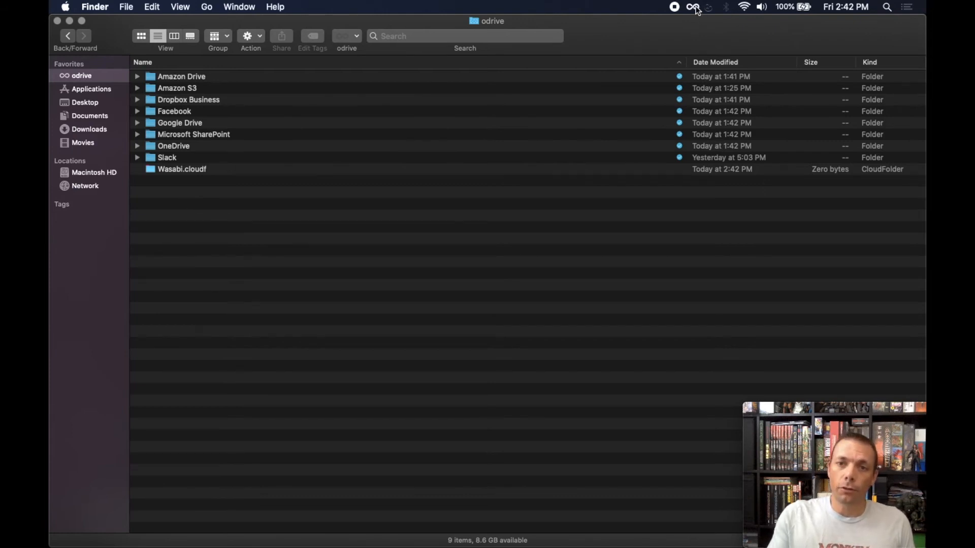
Show the odrive tray menu's Set auto unsync submenu, currently set to Never.
click(692, 6)
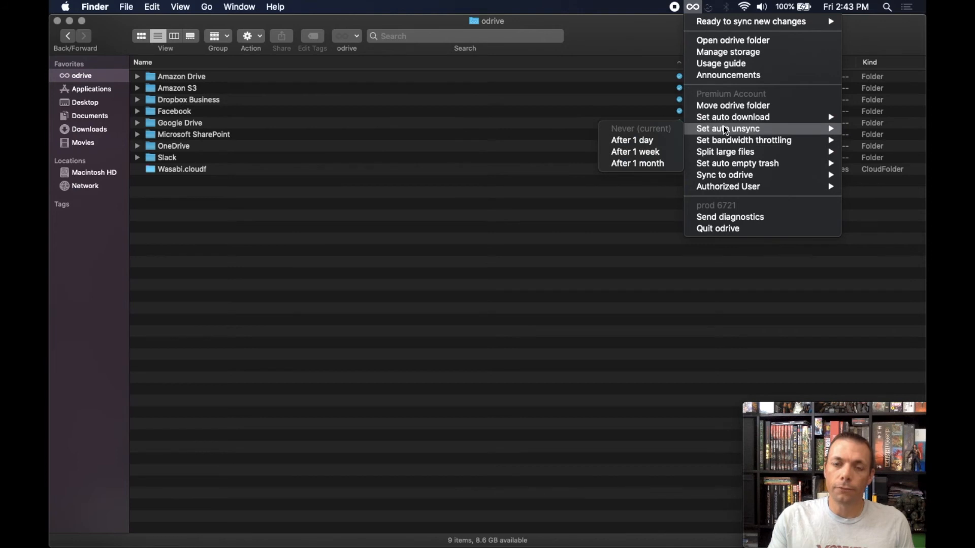
mouse_move(632, 141)
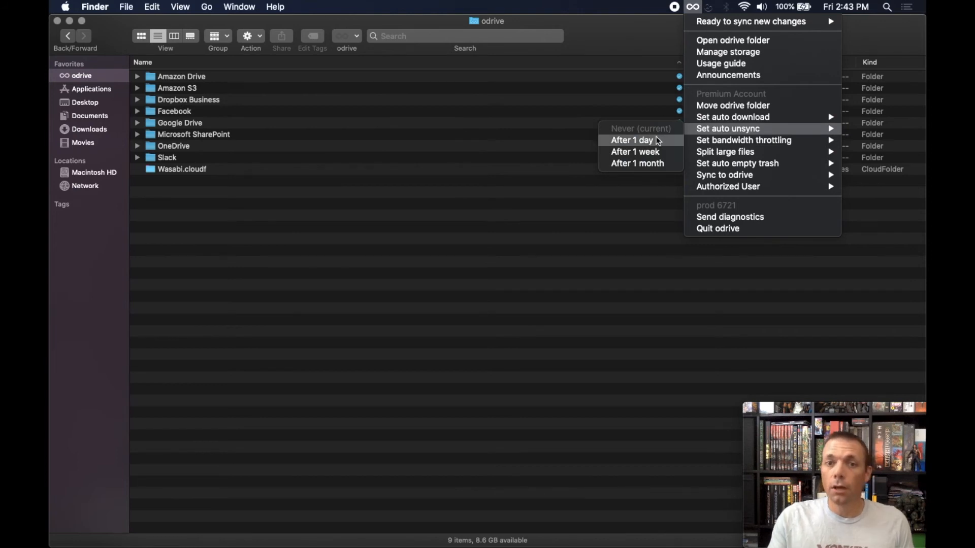
mouse_move(649, 145)
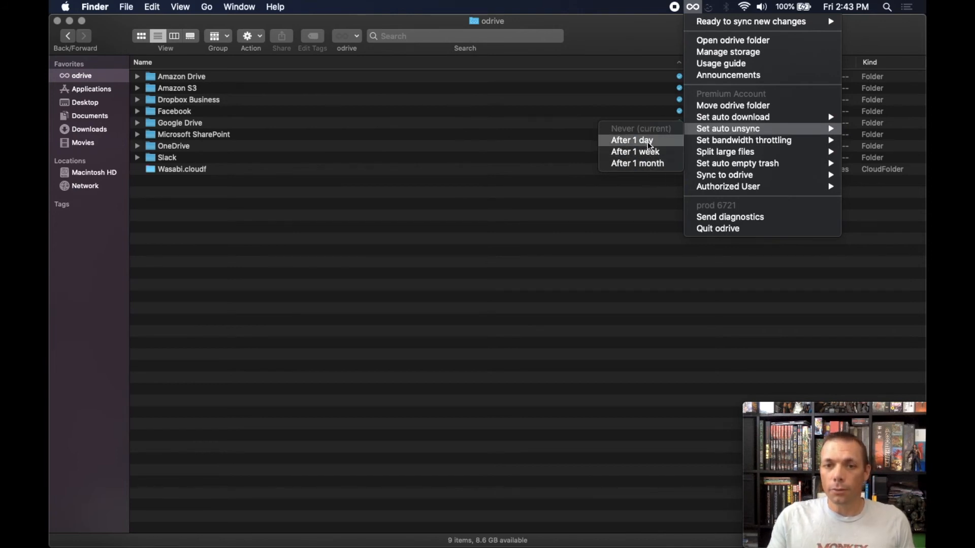
mouse_move(635, 152)
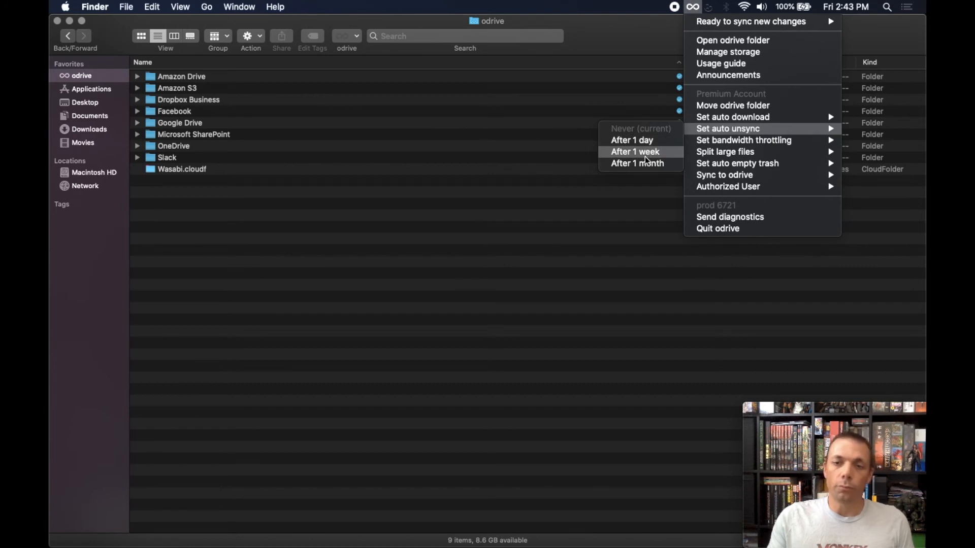
mouse_move(632, 139)
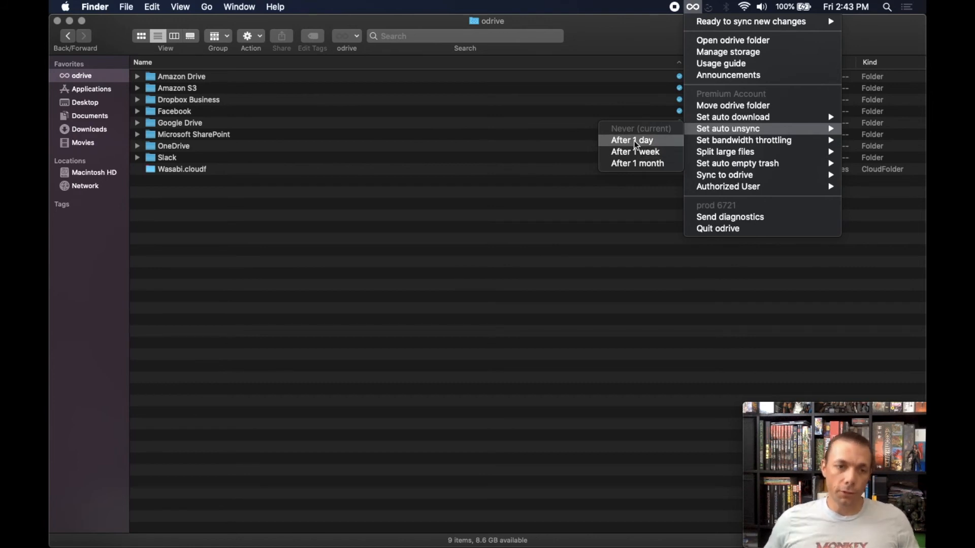